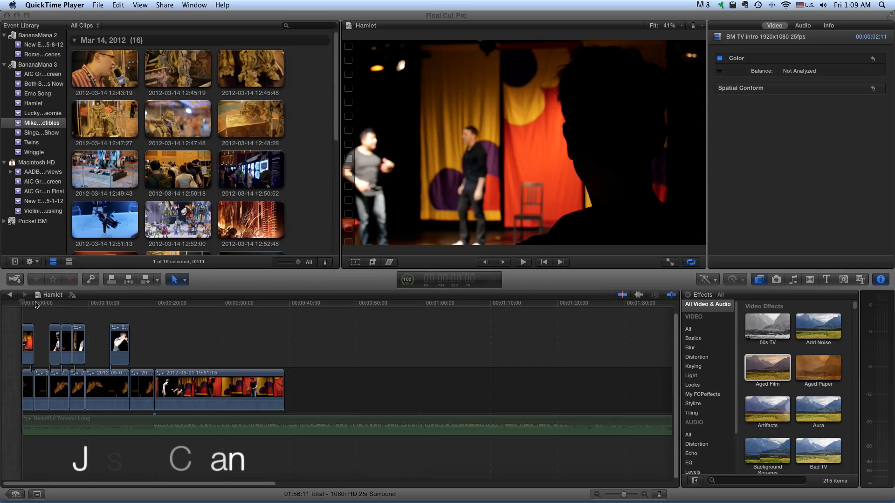
Scrub through the Hamlet timeline, park near the 26-second mark and select the opening clips
{"action": "left_click", "coordinate": [32, 303]}
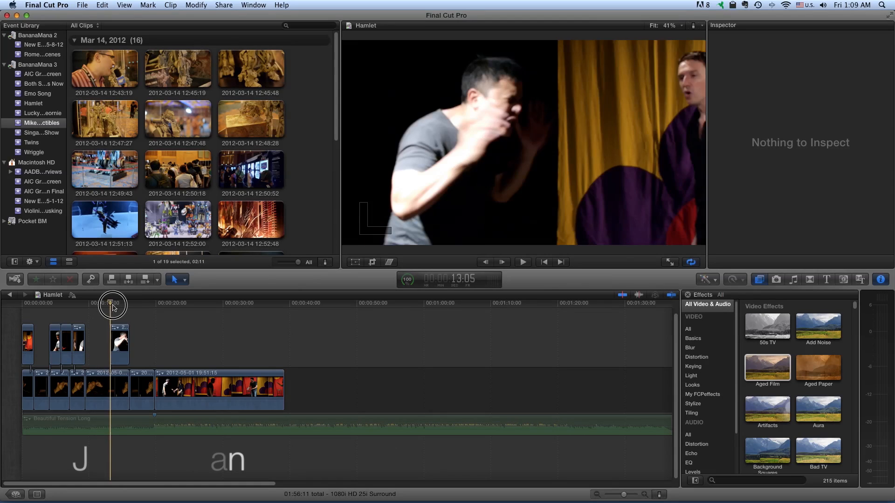
{"action": "left_click_drag", "start_coordinate": [112, 304], "coordinate": [185, 304]}
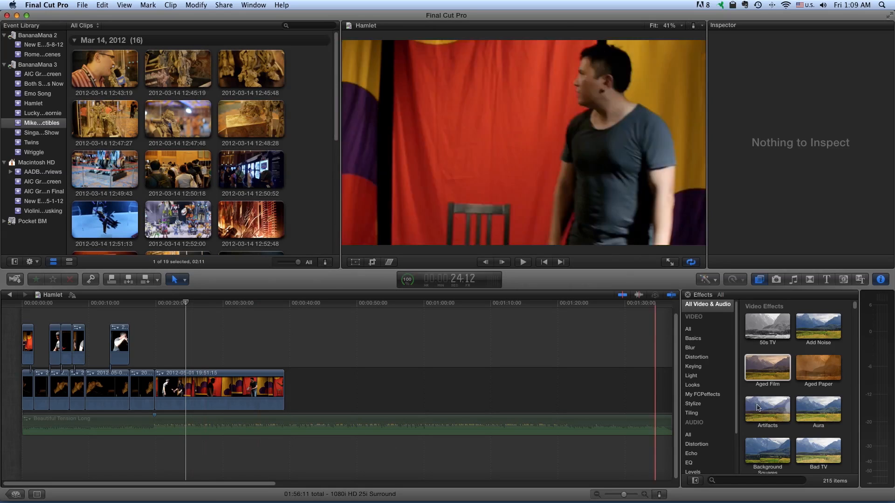
{"action": "left_click", "coordinate": [767, 367]}
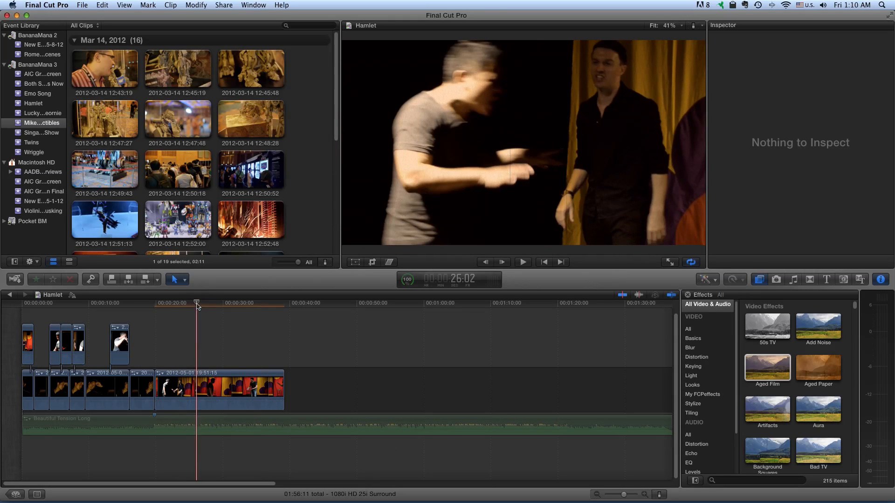
{"action": "left_click", "coordinate": [179, 390]}
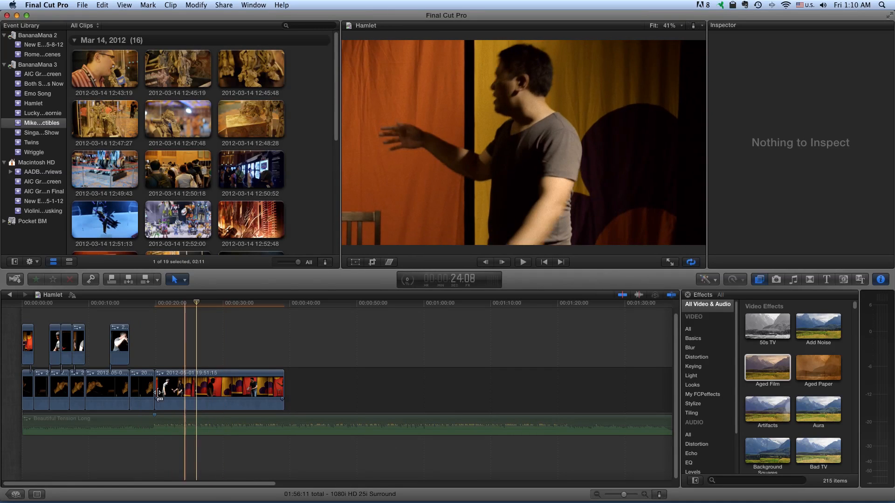
{"action": "left_click", "coordinate": [137, 394]}
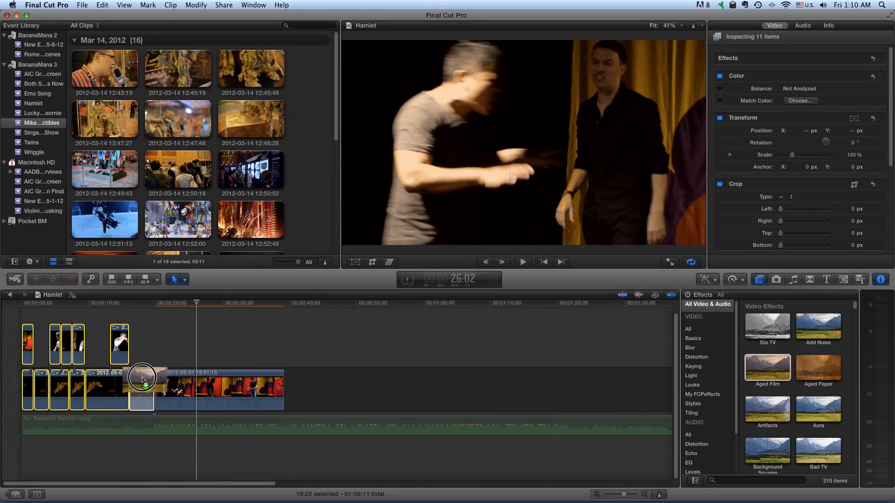
{"action": "left_click_drag", "start_coordinate": [142, 380], "coordinate": [107, 336]}
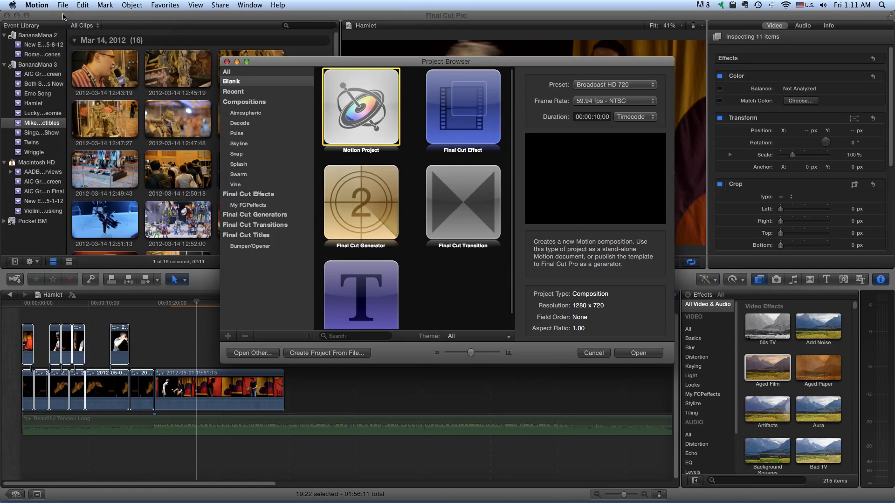
{"action": "mouse_move", "coordinate": [384, 271]}
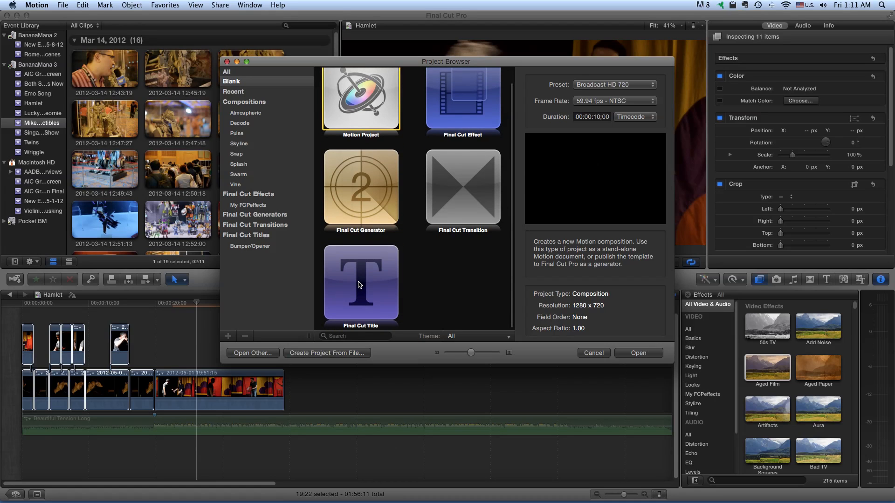
Choose Final Cut Title as the new Motion project type
{"action": "left_click", "coordinate": [361, 283]}
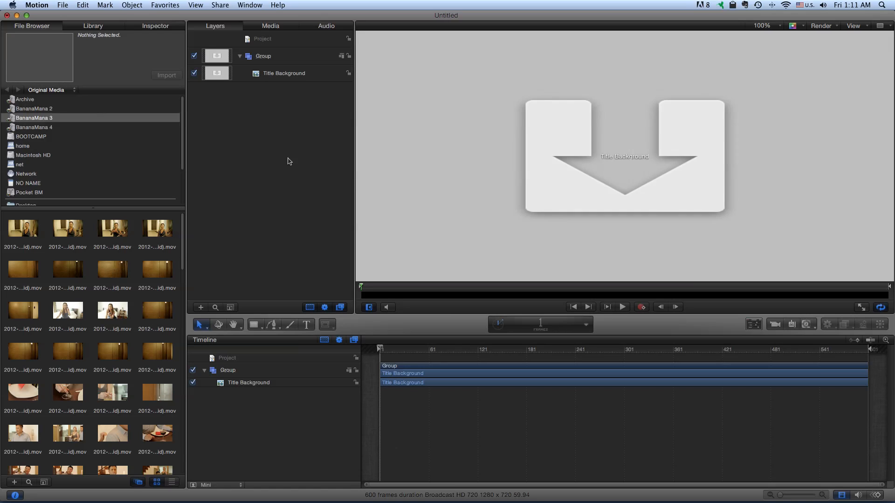
Publish the title as an 'Adjustment Layer' template in a new 'Adjustment' category, then return to Final Cut Pro
{"action": "left_click", "coordinate": [62, 4]}
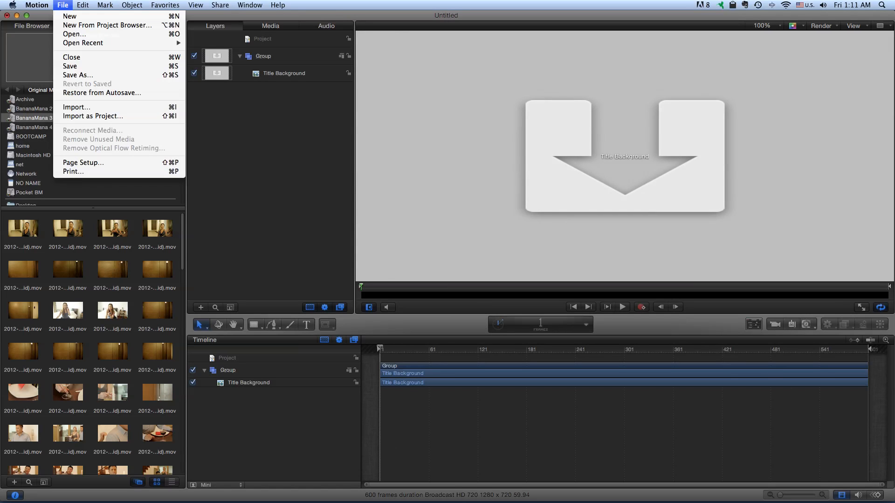
{"action": "mouse_move", "coordinate": [79, 74]}
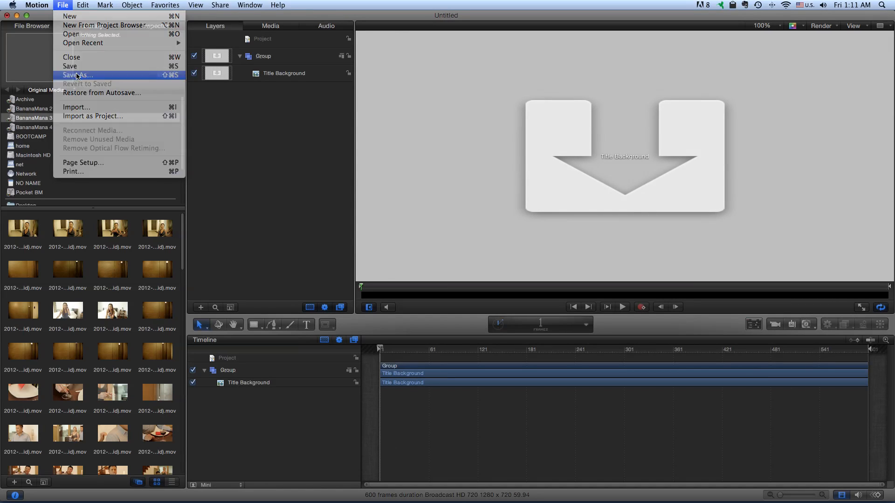
{"action": "left_click", "coordinate": [75, 75]}
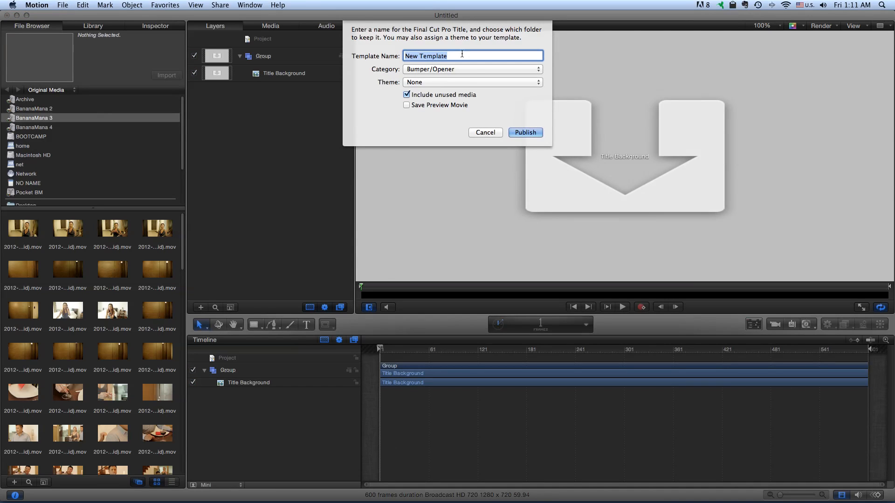
{"action": "type", "text": "Adjustment Laye"}
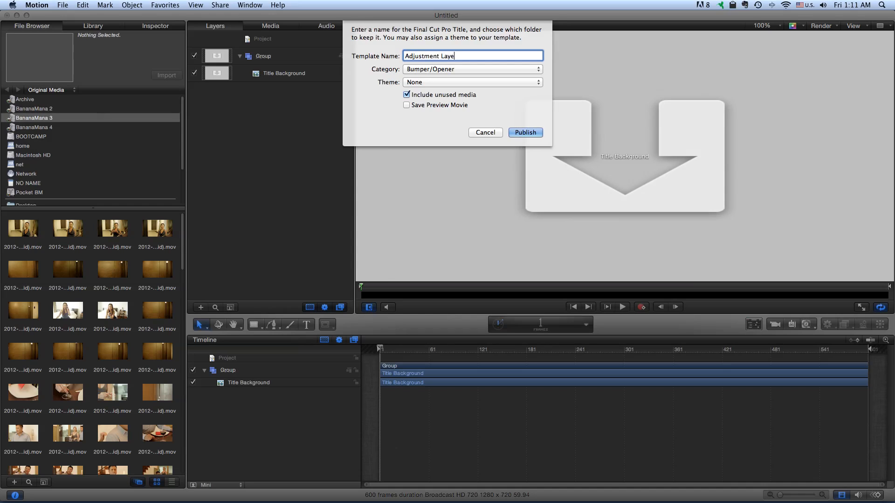
{"action": "left_click", "coordinate": [472, 69]}
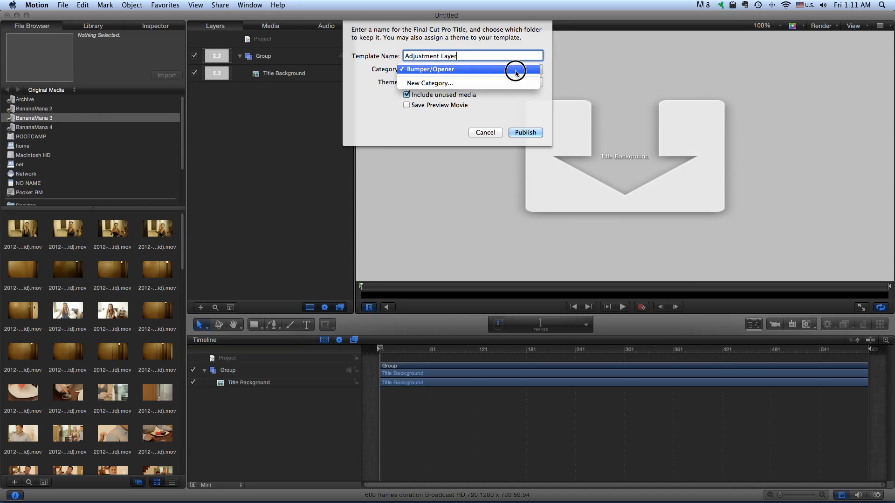
{"action": "left_click", "coordinate": [429, 83]}
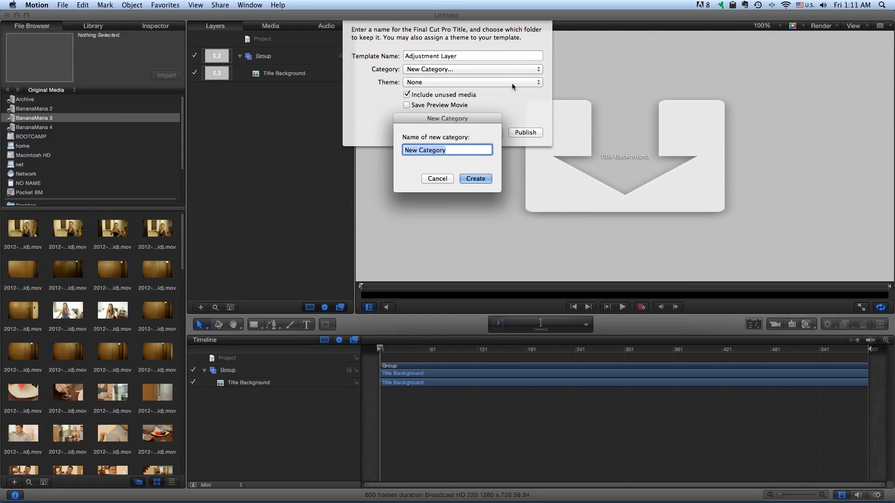
{"action": "type", "text": "Adjustment"}
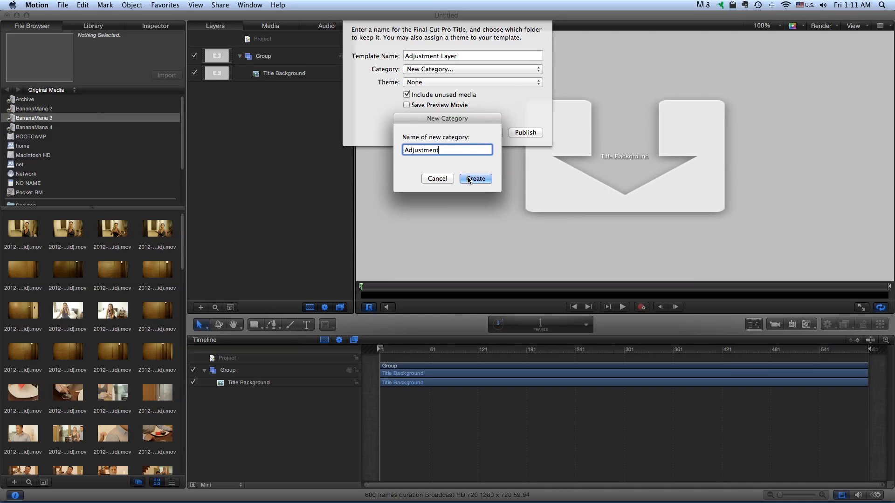
{"action": "left_click", "coordinate": [474, 179]}
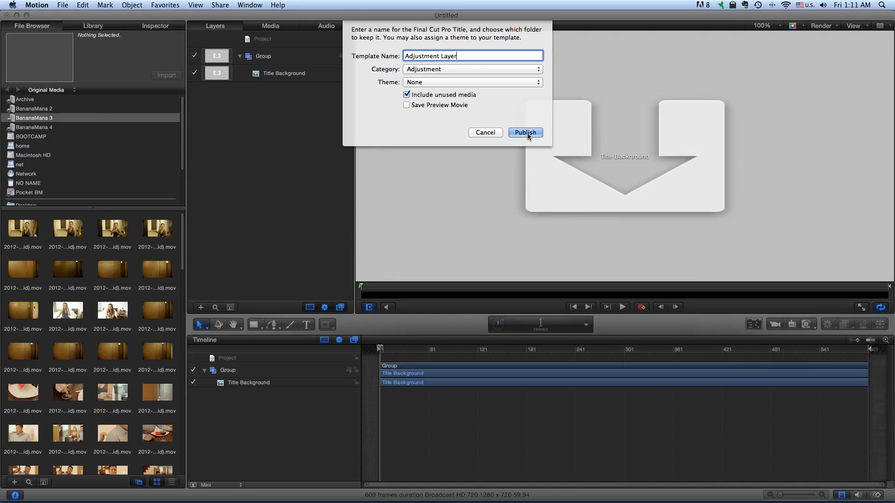
{"action": "left_click", "coordinate": [525, 133]}
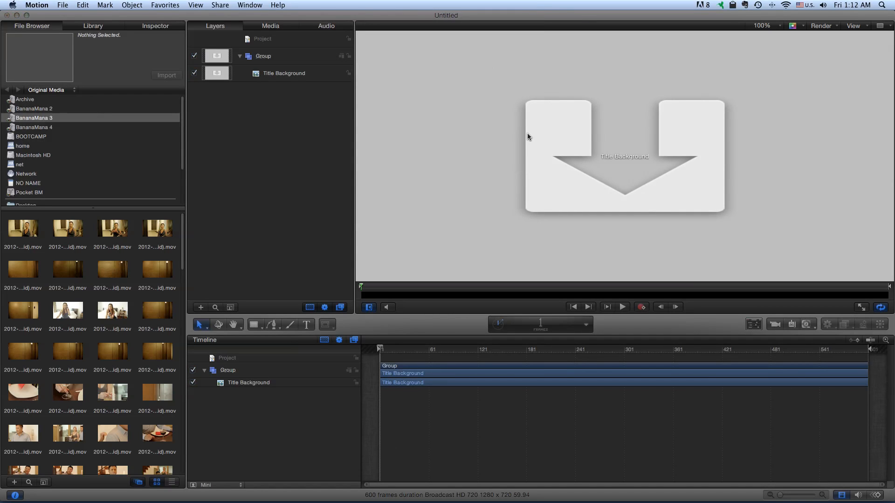
{"action": "left_click", "coordinate": [199, 251]}
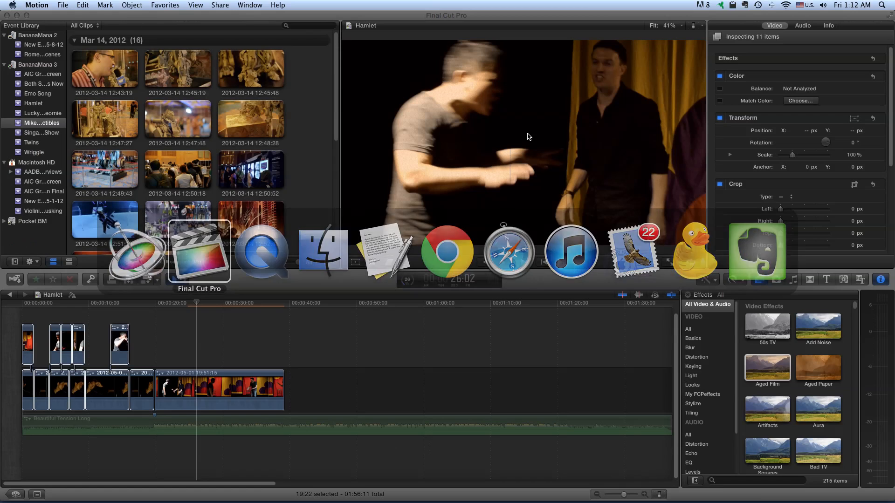
Show the Titles browser filtered to the Adjustment category in the Hamlet project
{"action": "left_click", "coordinate": [200, 249]}
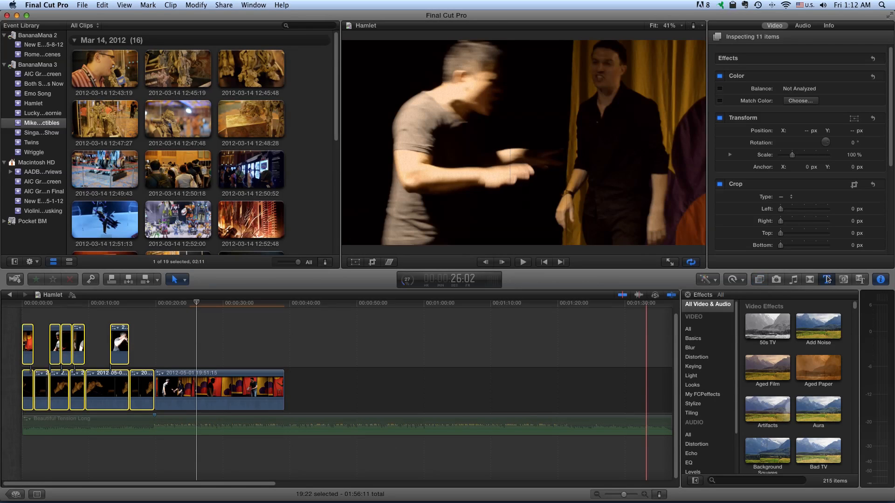
{"action": "left_click", "coordinate": [825, 280]}
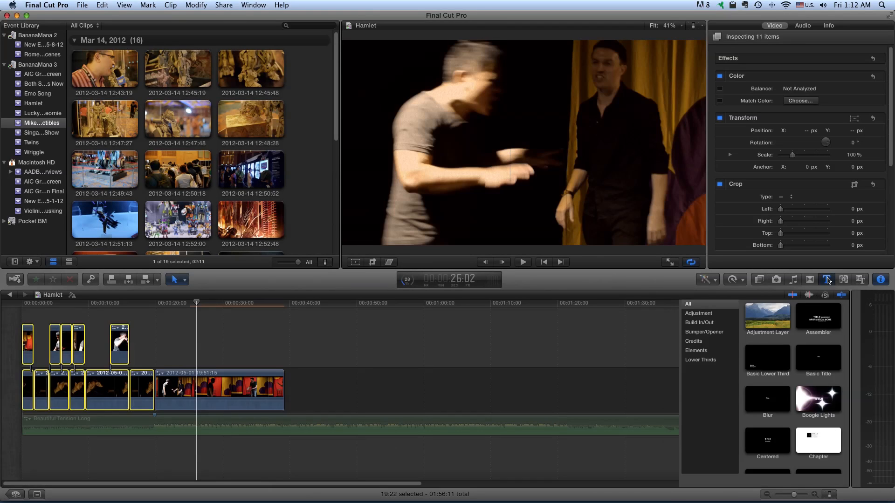
{"action": "left_click", "coordinate": [826, 279]}
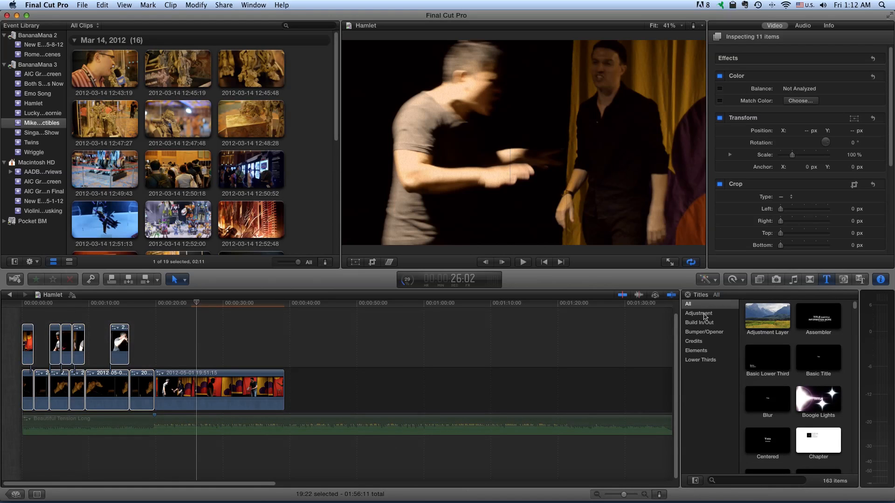
{"action": "left_click", "coordinate": [698, 313]}
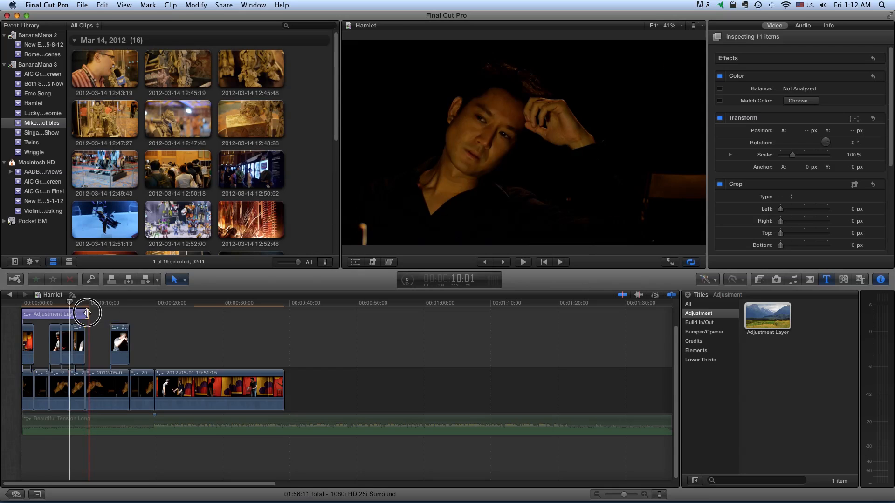
Lengthen the Adjustment Layer over all clips and apply Aged Film from the Effects browser
{"action": "left_click_drag", "start_coordinate": [89, 313], "coordinate": [237, 315]}
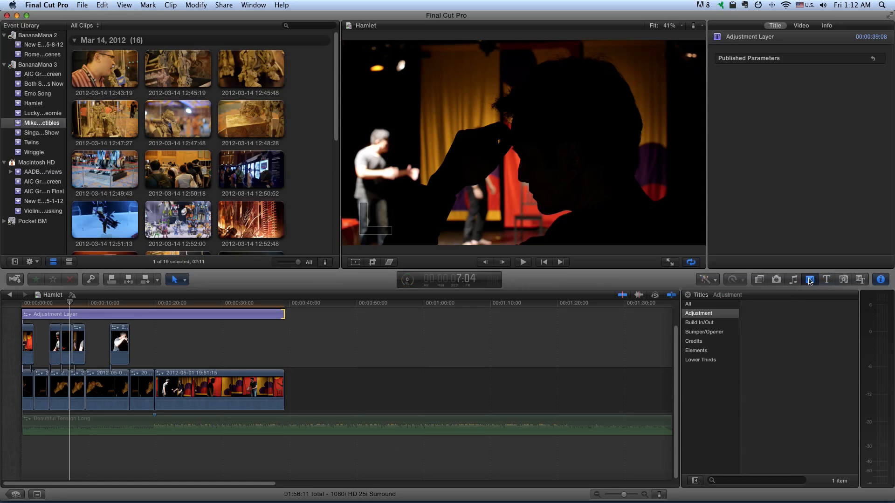
{"action": "left_click", "coordinate": [759, 280]}
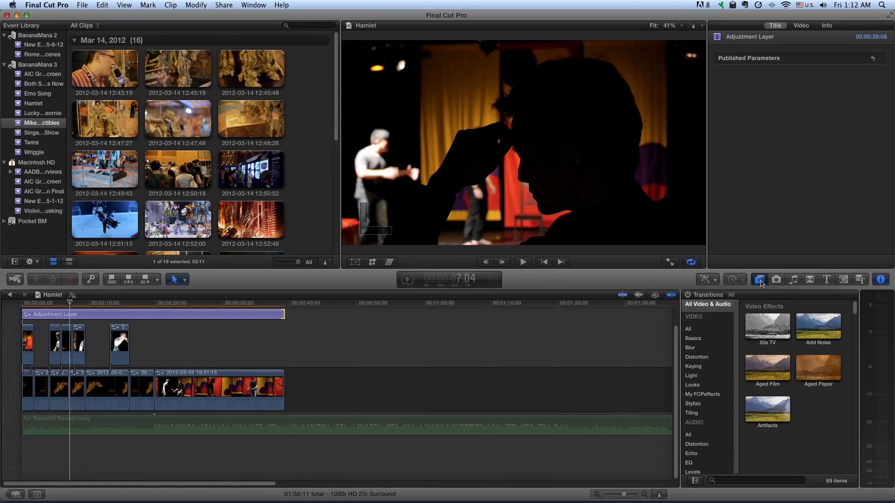
{"action": "left_click", "coordinate": [759, 280]}
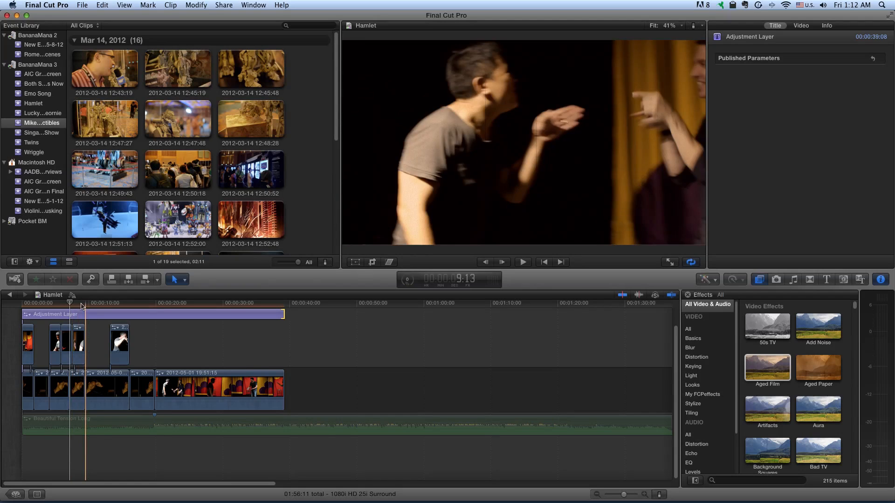
{"action": "left_click", "coordinate": [116, 303]}
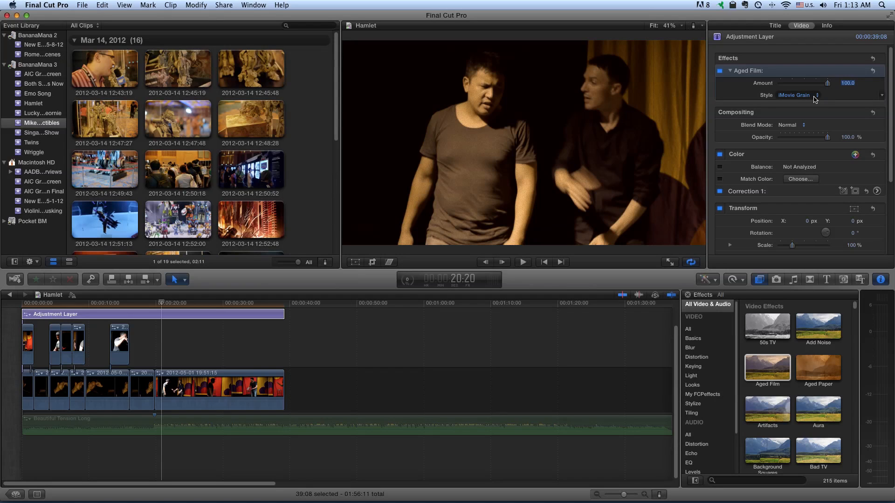
Set the Aged Film style to Realistic Grain in the Video Inspector
{"action": "left_click", "coordinate": [795, 95]}
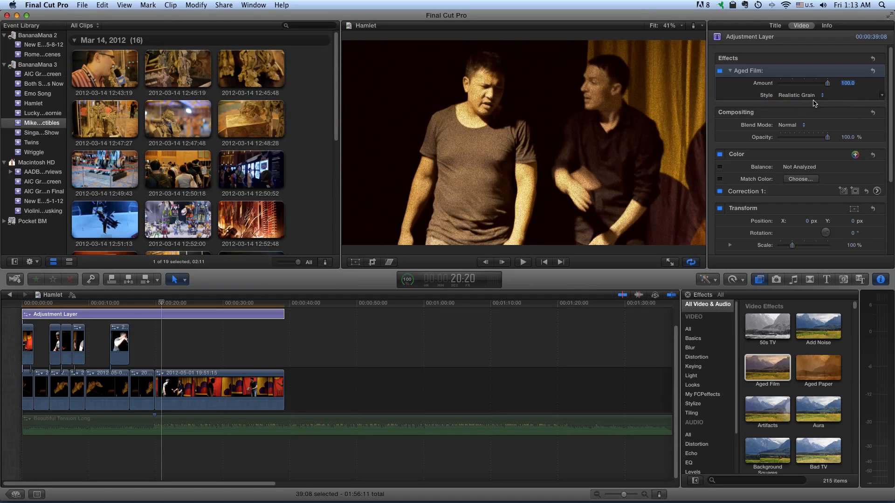
{"action": "left_click", "coordinate": [767, 368]}
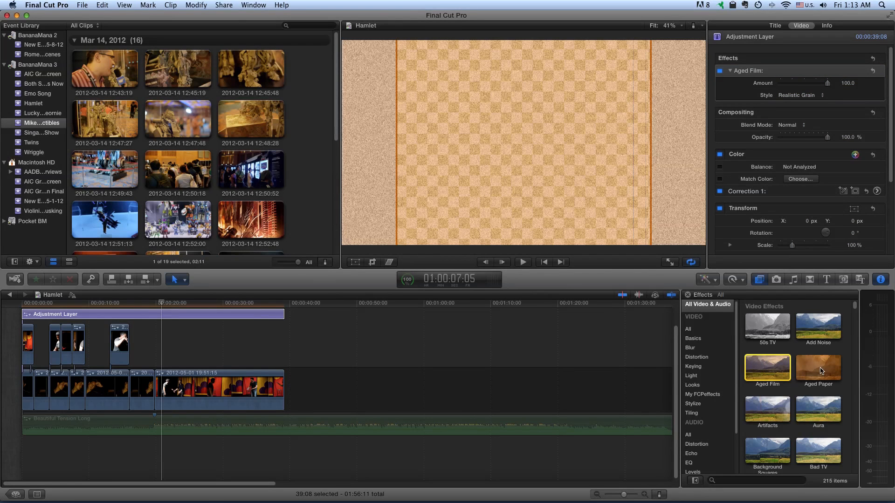
Apply Aged Paper to the Adjustment Layer and reselect it in the timeline
{"action": "left_click", "coordinate": [817, 368]}
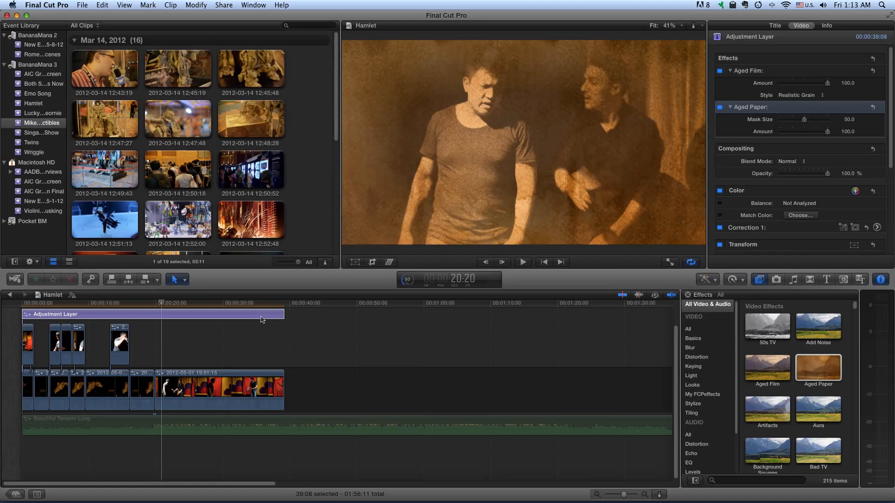
{"action": "left_click", "coordinate": [161, 303]}
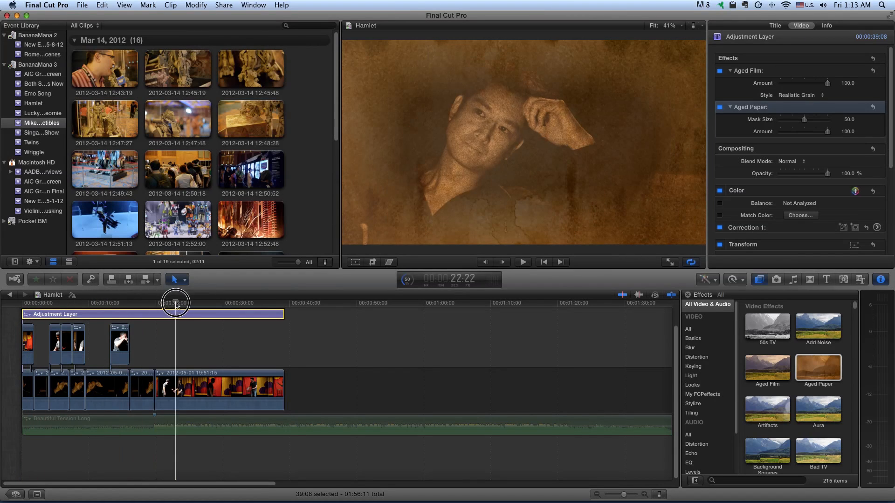
Preview the aged look on later shots and reopen the Adjustment titles list
{"action": "left_click_drag", "start_coordinate": [175, 302], "coordinate": [179, 302]}
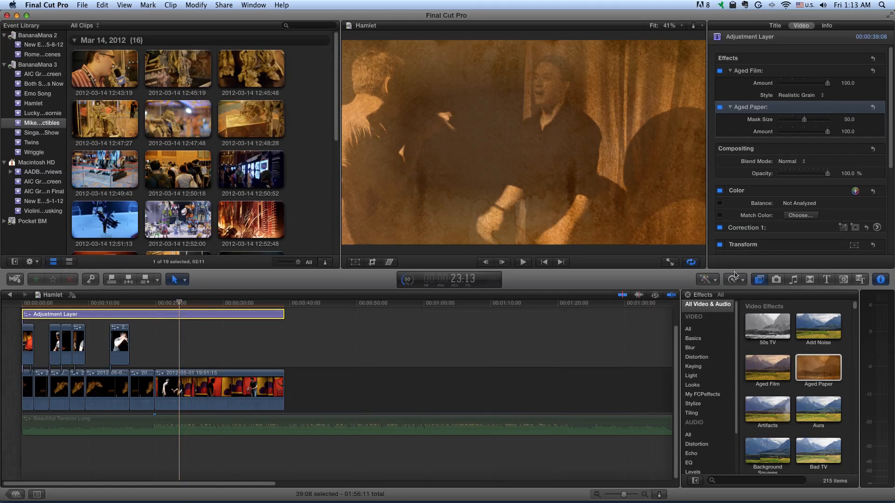
{"action": "left_click", "coordinate": [827, 280]}
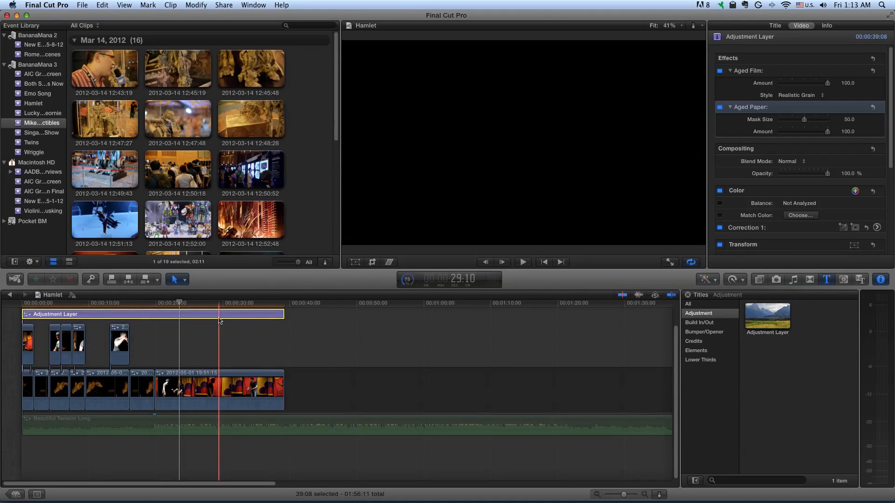
{"action": "left_click", "coordinate": [210, 320]}
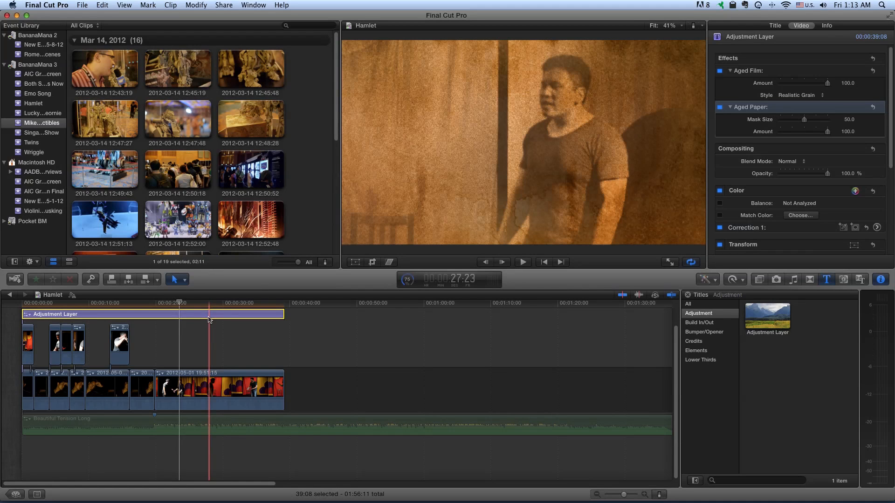